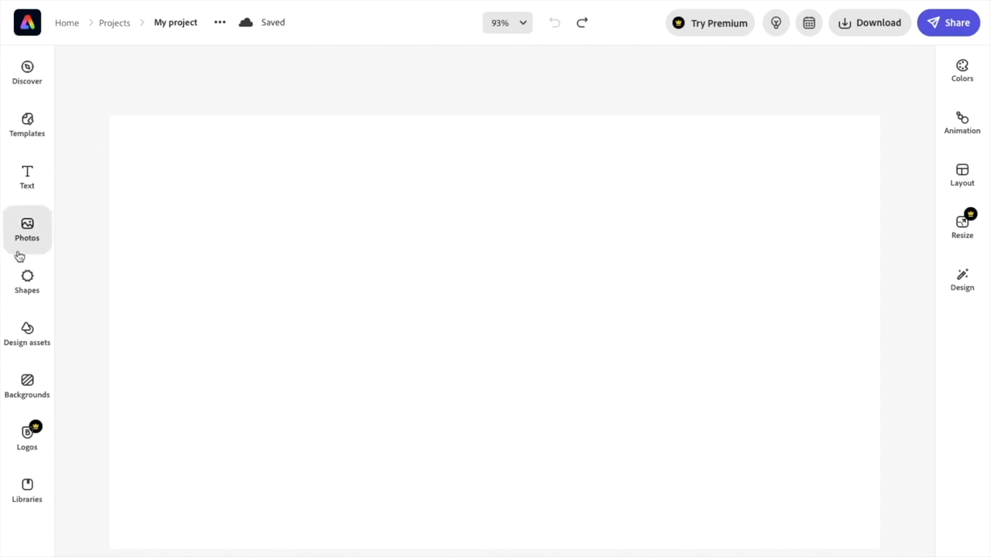
# - Search the Photos stock library for "zoo", replacing the earlier search
pyautogui.click(26, 229)
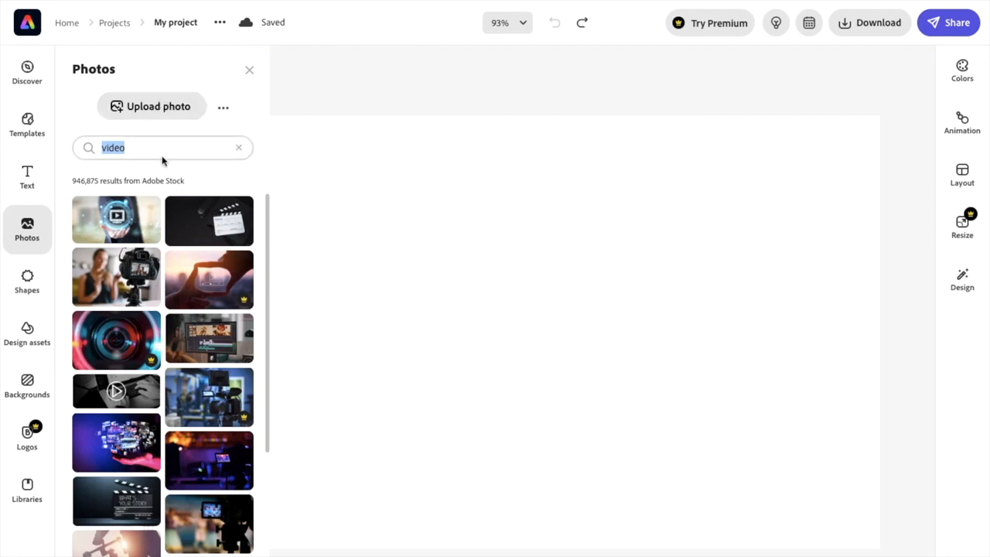
pyautogui.click(239, 147)
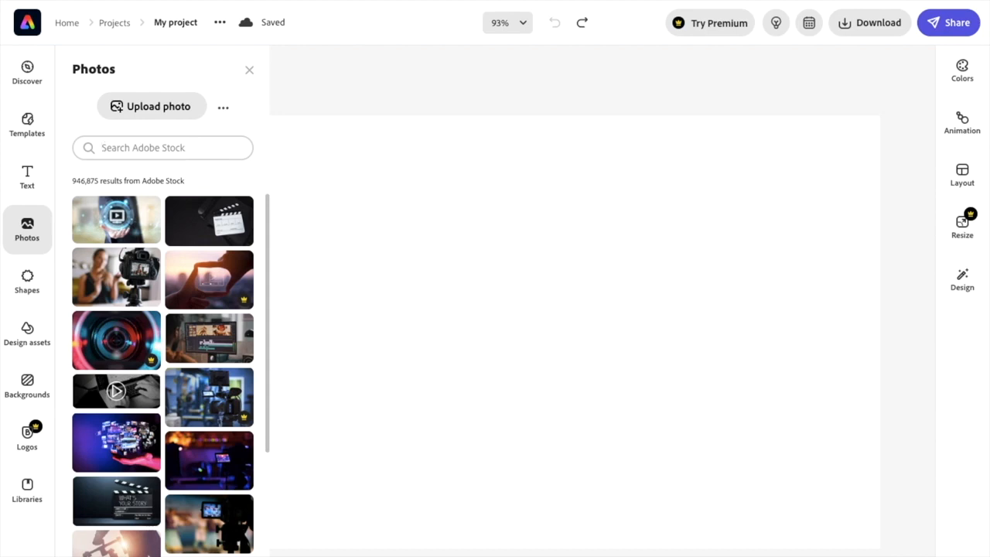
pyautogui.write('zoo')
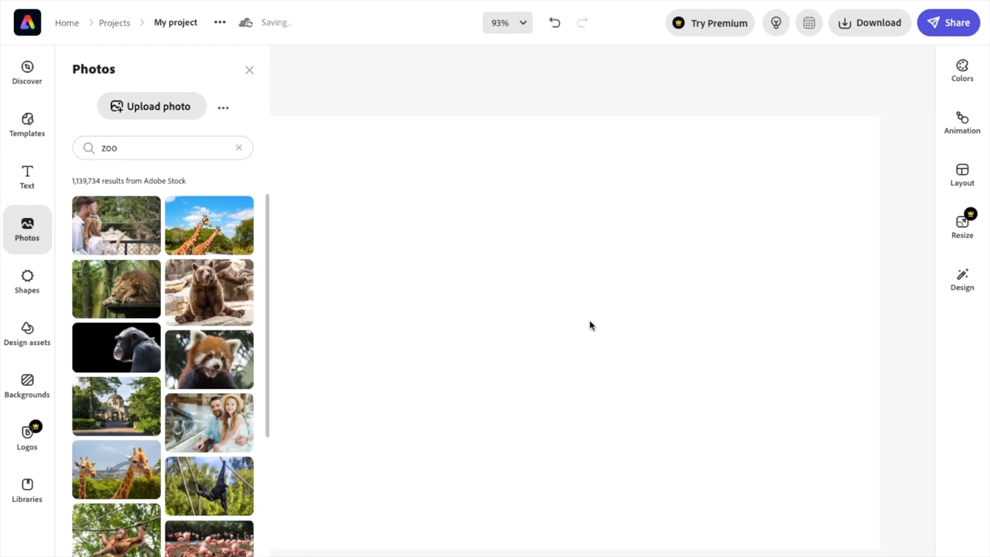
# - Add the red panda stock photo to the page and reposition it
pyautogui.click(209, 359)
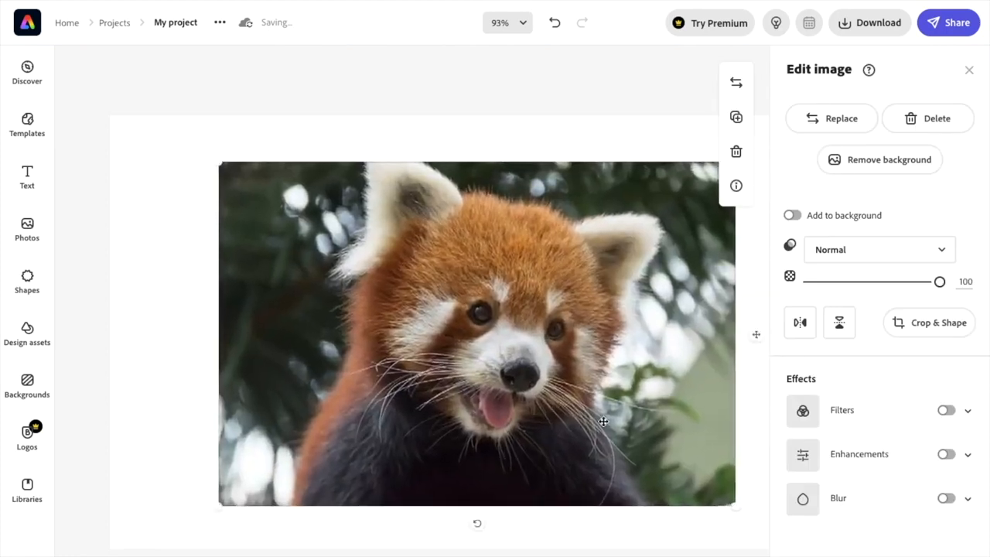
pyautogui.moveTo(603, 421); pyautogui.dragTo(575, 411)
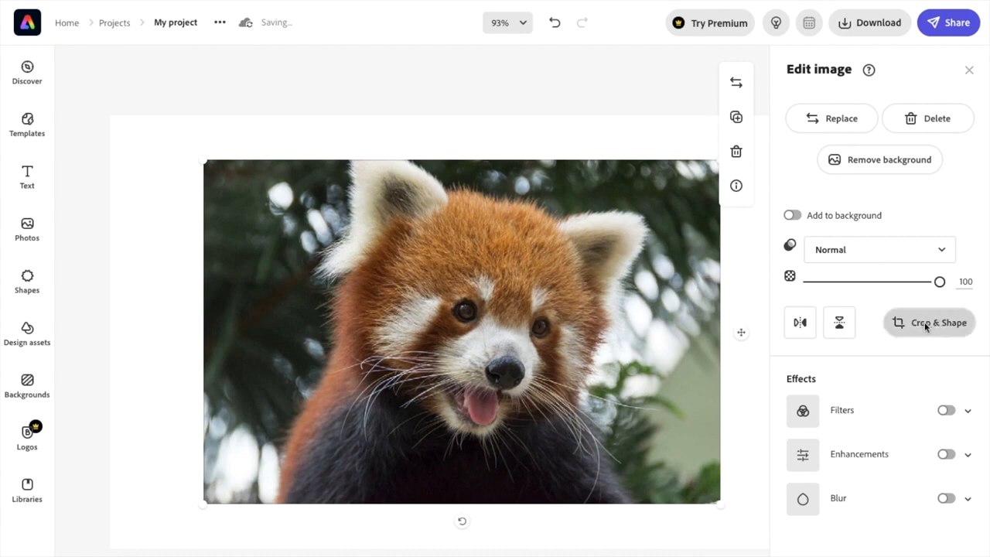
# - Apply a circle crop to the red panda photo, enlarging it slightly to frame the face
pyautogui.click(928, 324)
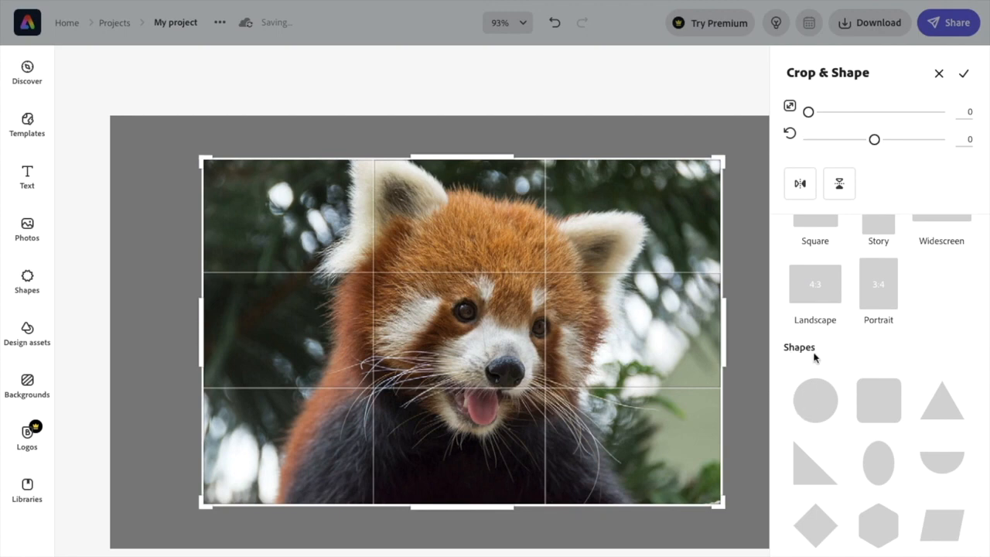
pyautogui.moveTo(814, 399)
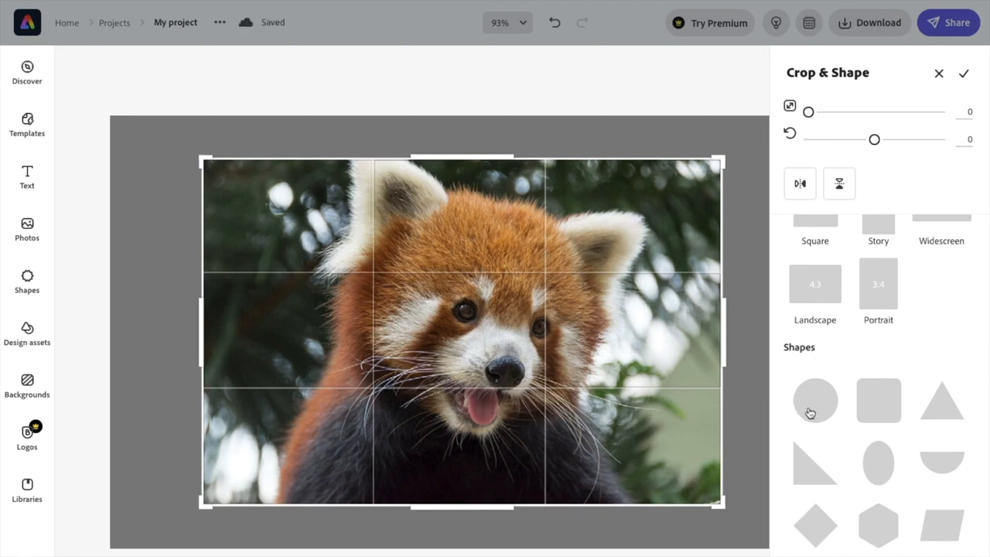
pyautogui.click(813, 399)
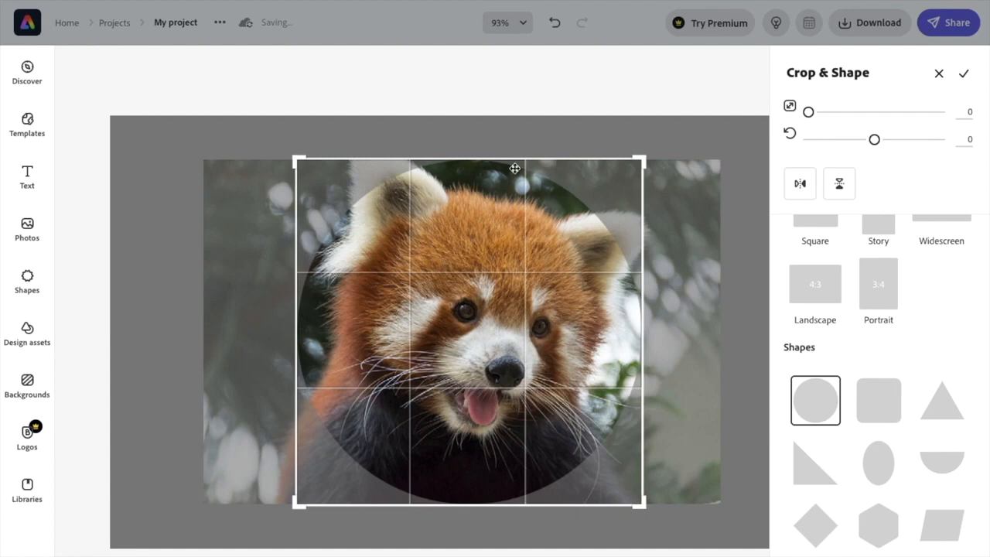
pyautogui.moveTo(483, 421)
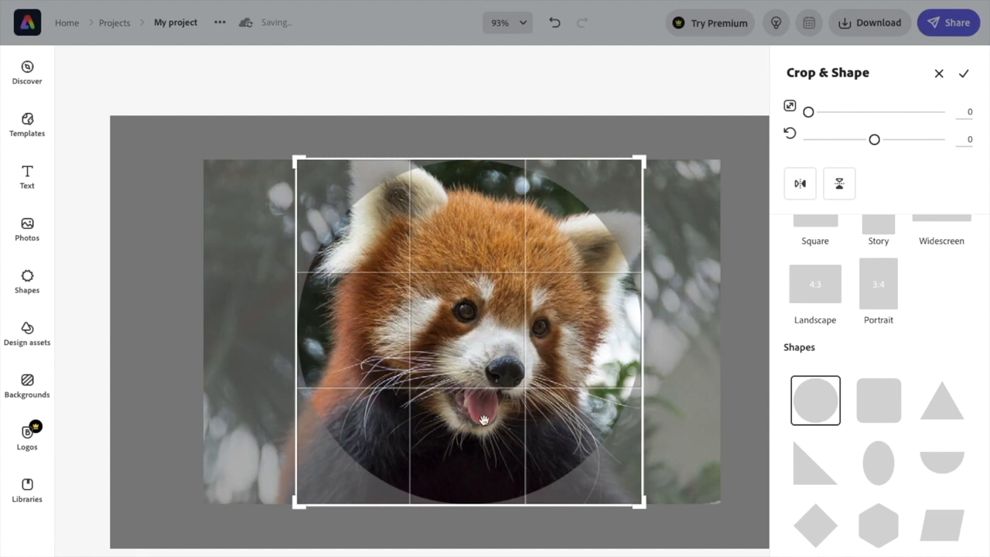
pyautogui.moveTo(483, 420); pyautogui.dragTo(513, 363)
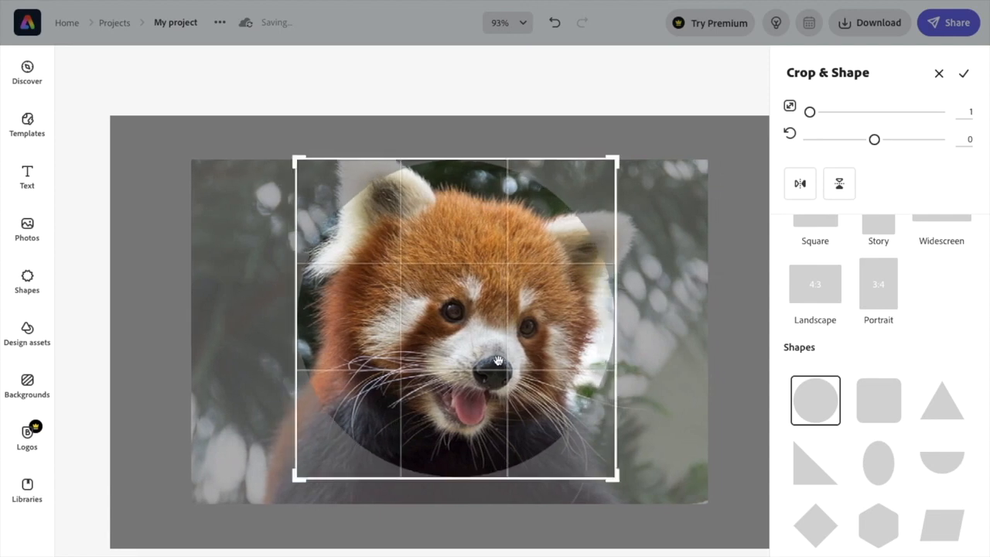
pyautogui.moveTo(580, 266)
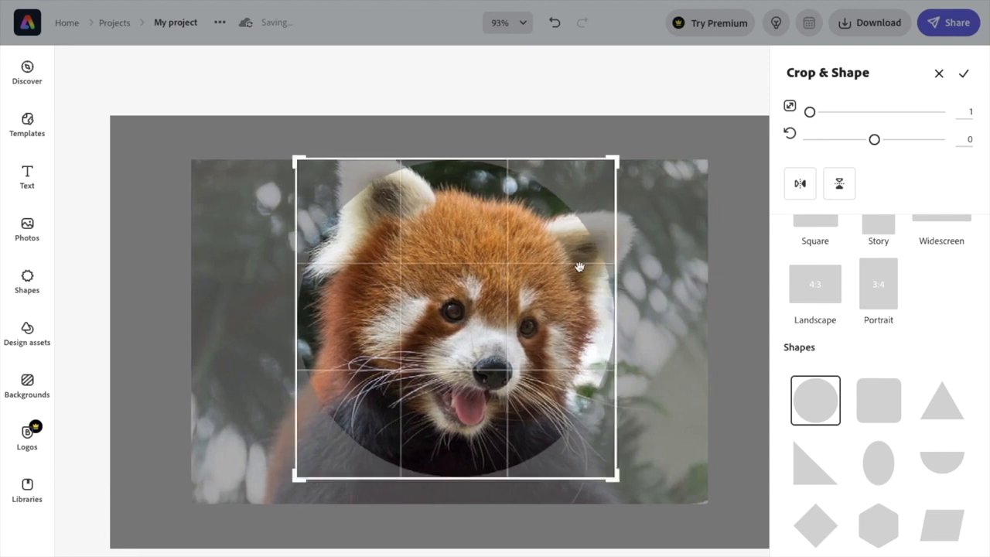
pyautogui.click(964, 74)
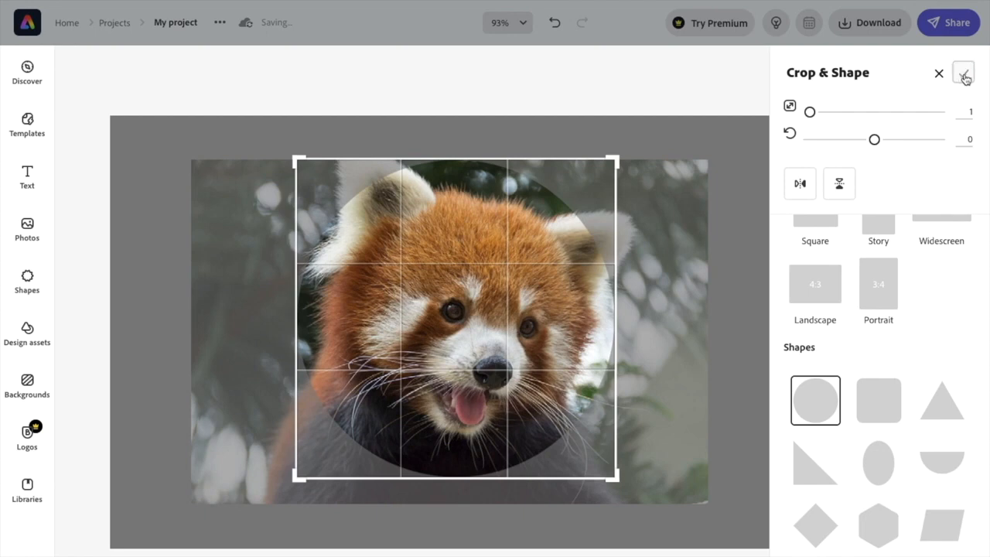
# - Deselect the photo and move the circular red panda to the page centre
pyautogui.click(964, 72)
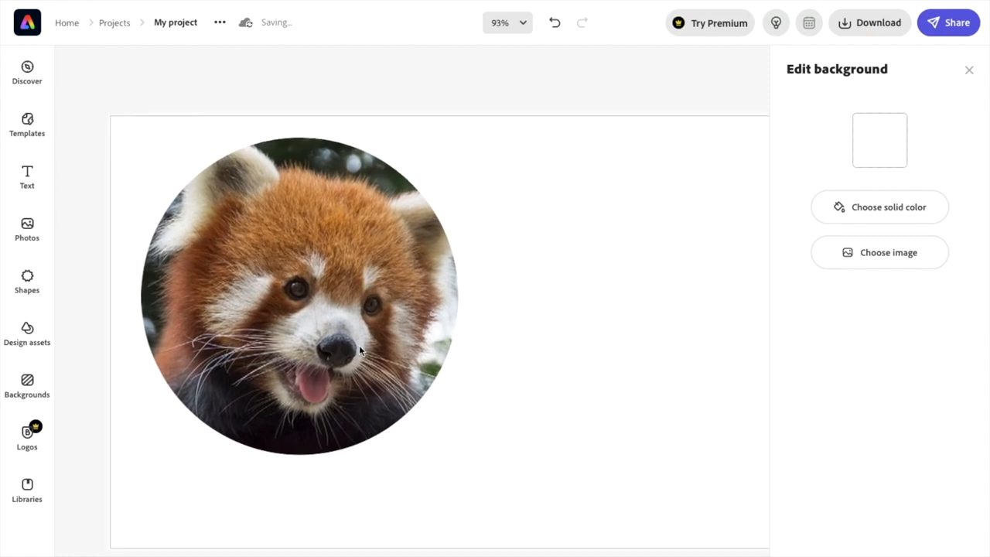
pyautogui.moveTo(297, 297); pyautogui.dragTo(452, 317)
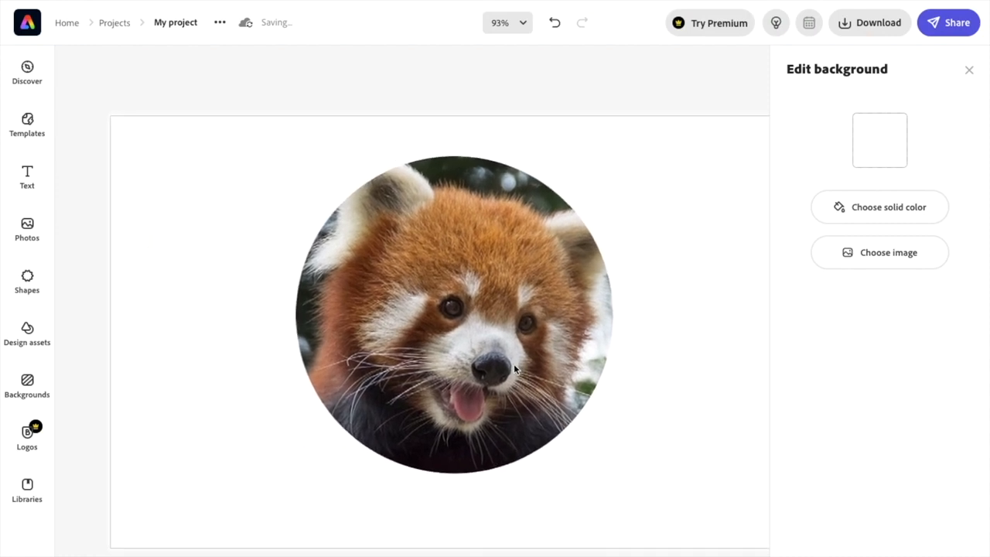